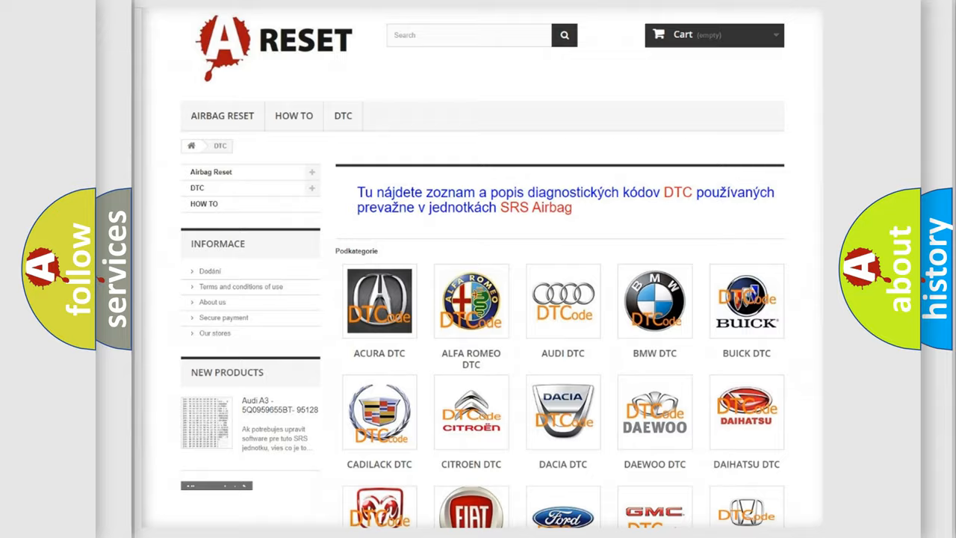
{"action": "scroll", "scroll_direction": "down", "scroll_amount": 3}
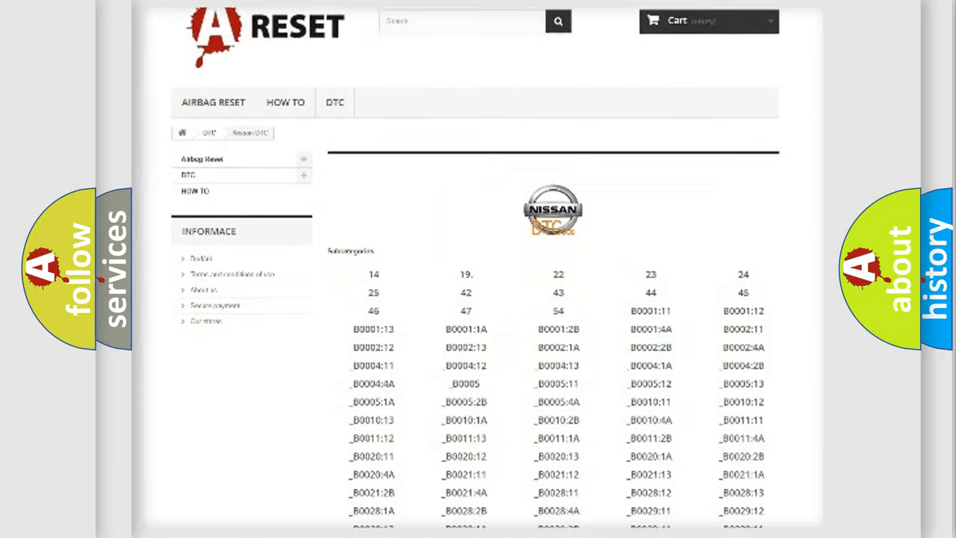
{"action": "scroll", "scroll_direction": "down", "scroll_amount": 3}
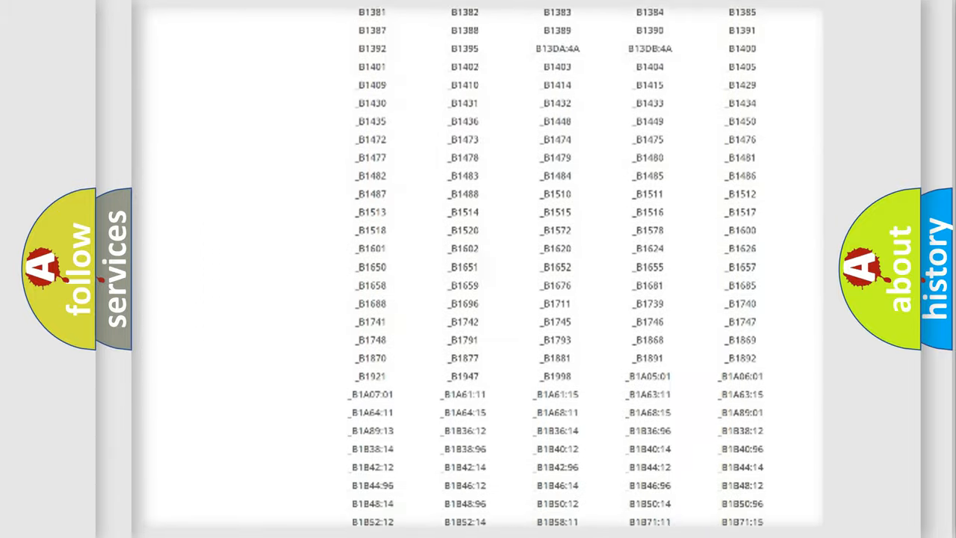